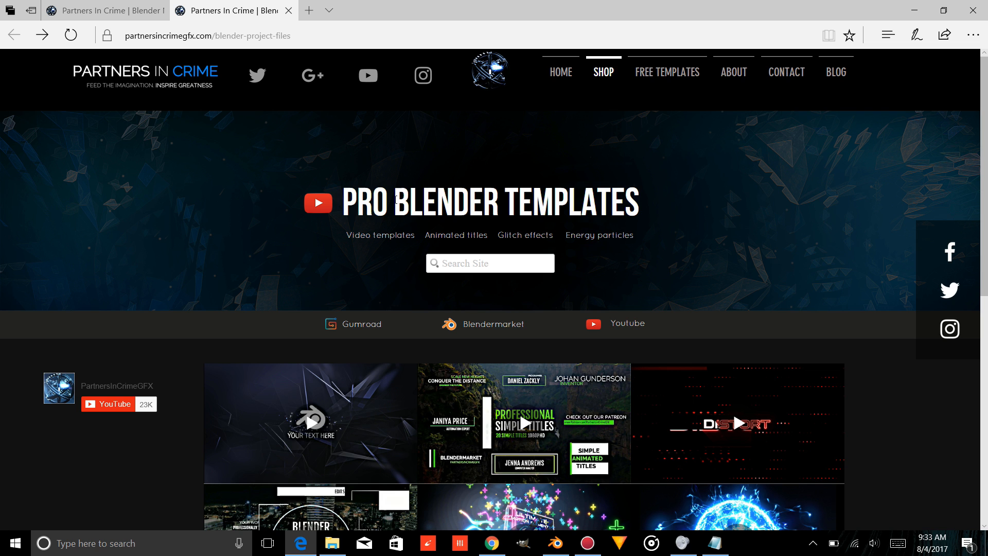
pyautogui.moveTo(177, 268)
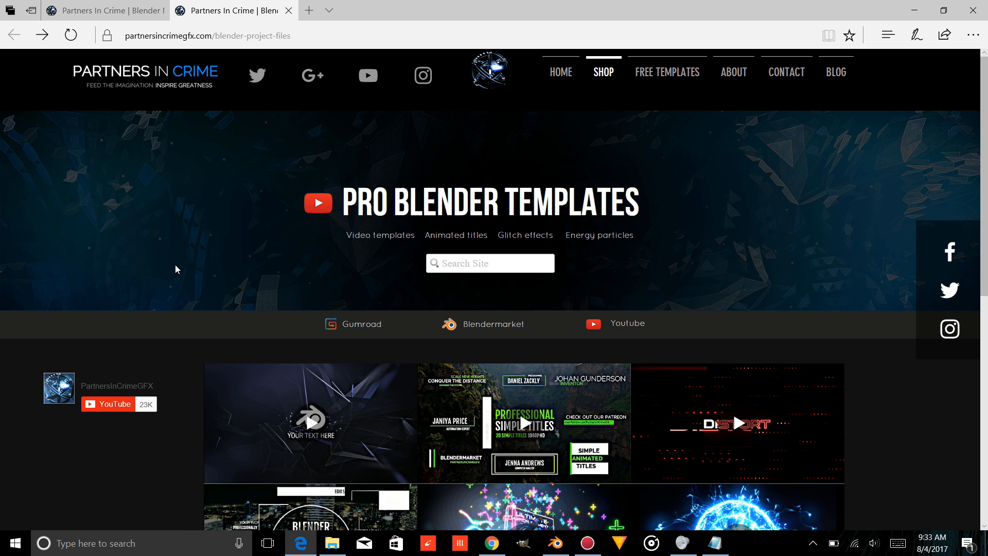
# Open the Simple Motion Titles tile from the Blender project files page.
pyautogui.scroll(-3)
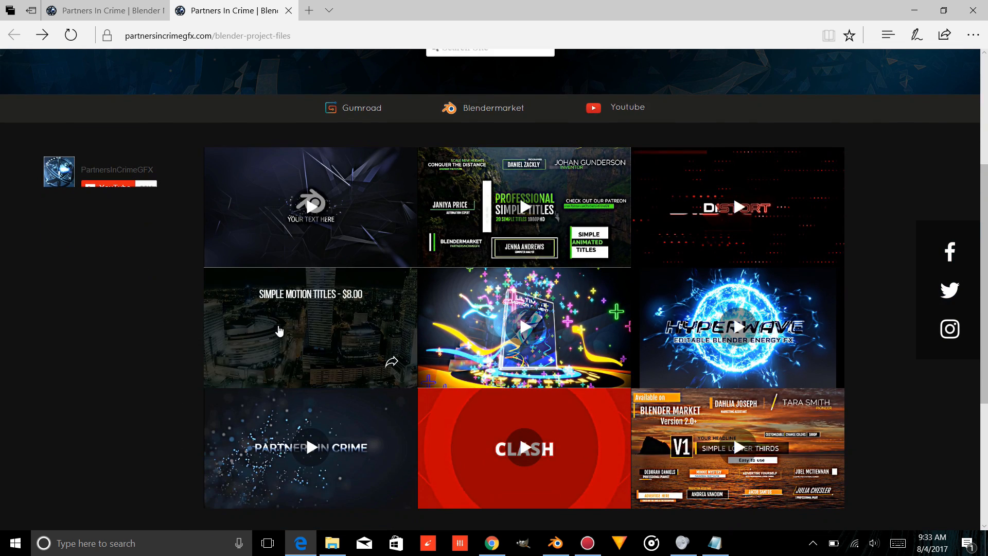
pyautogui.click(310, 327)
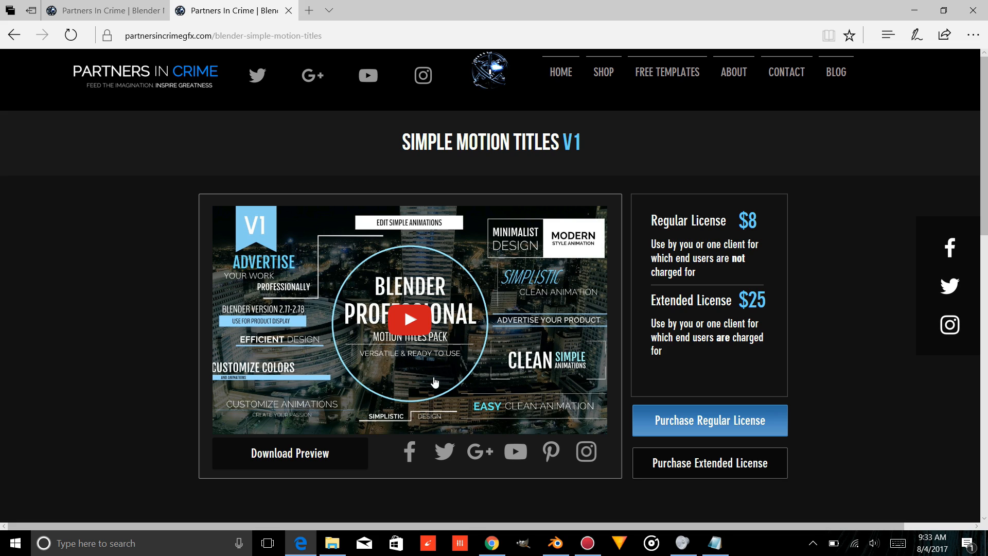
pyautogui.click(333, 542)
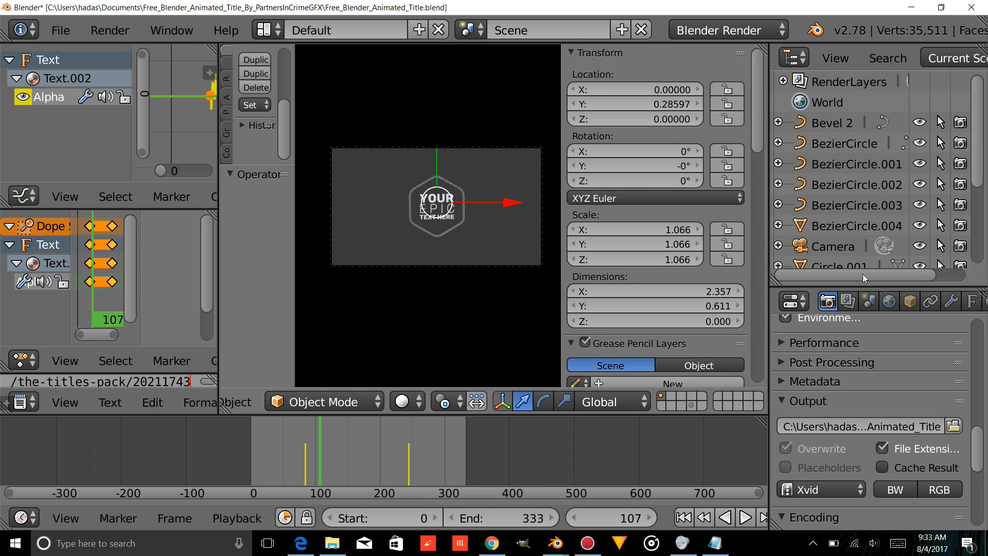
# Show Text.002's material settings and switch the viewport to Rendered shading.
pyautogui.click(929, 302)
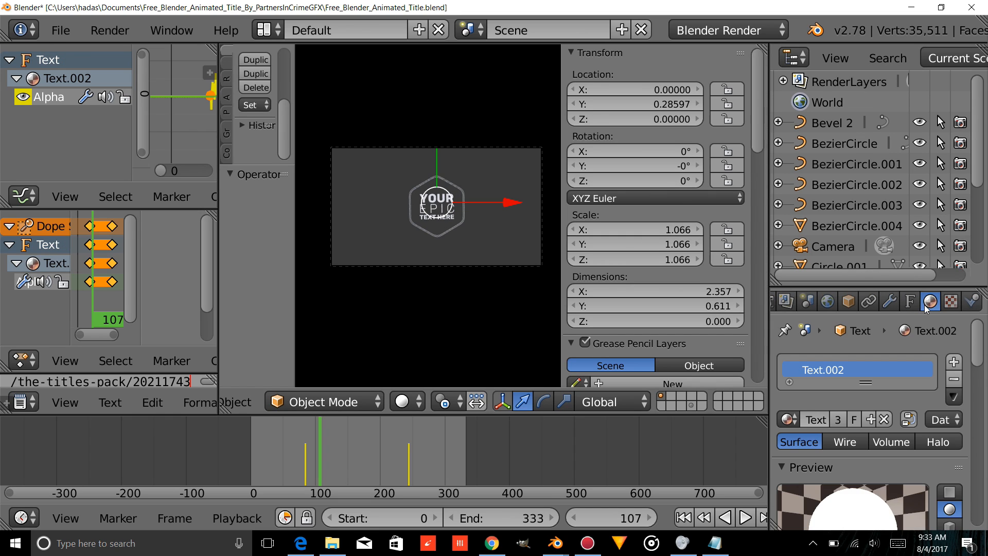
pyautogui.click(403, 402)
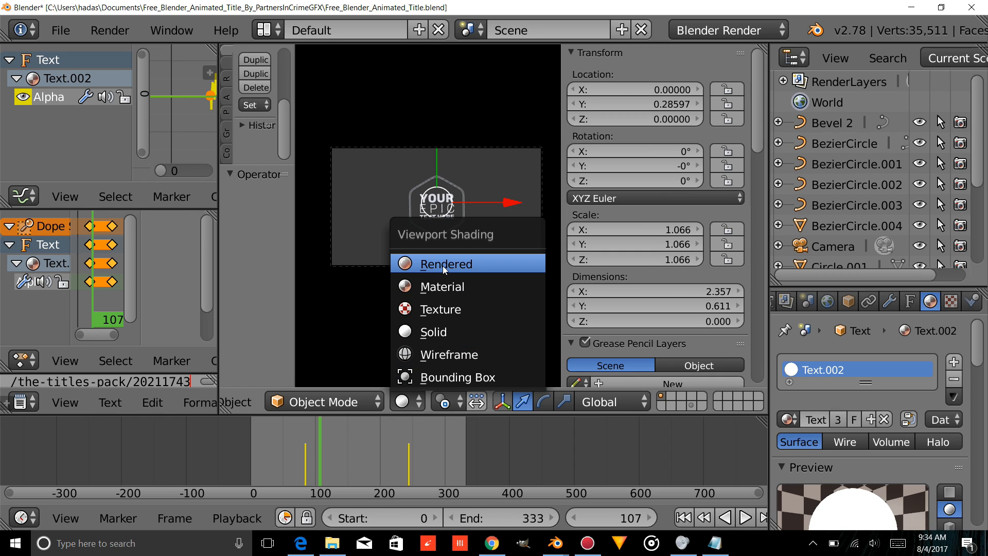
pyautogui.click(446, 264)
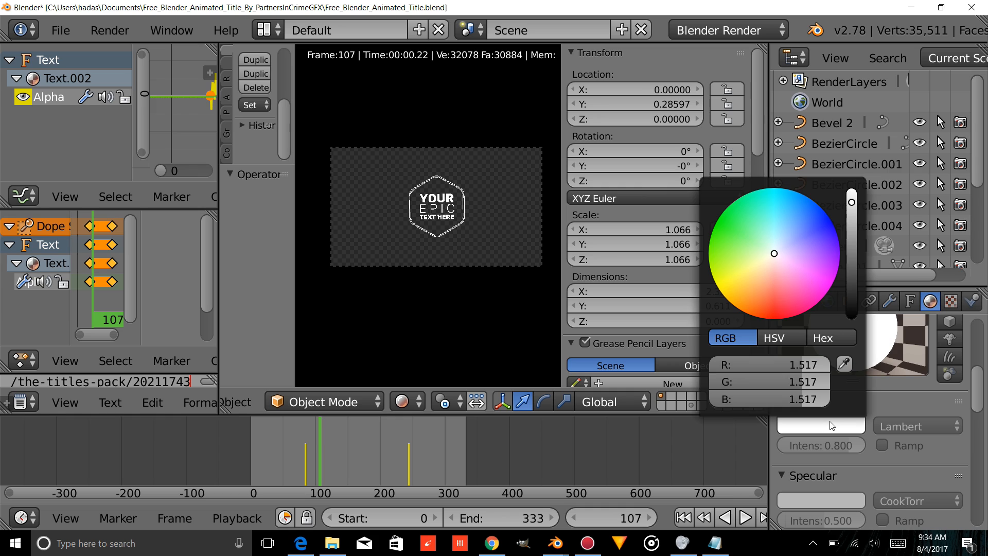
# Set the title text's diffuse colour to cyan, briefly trying orange first.
pyautogui.click(796, 224)
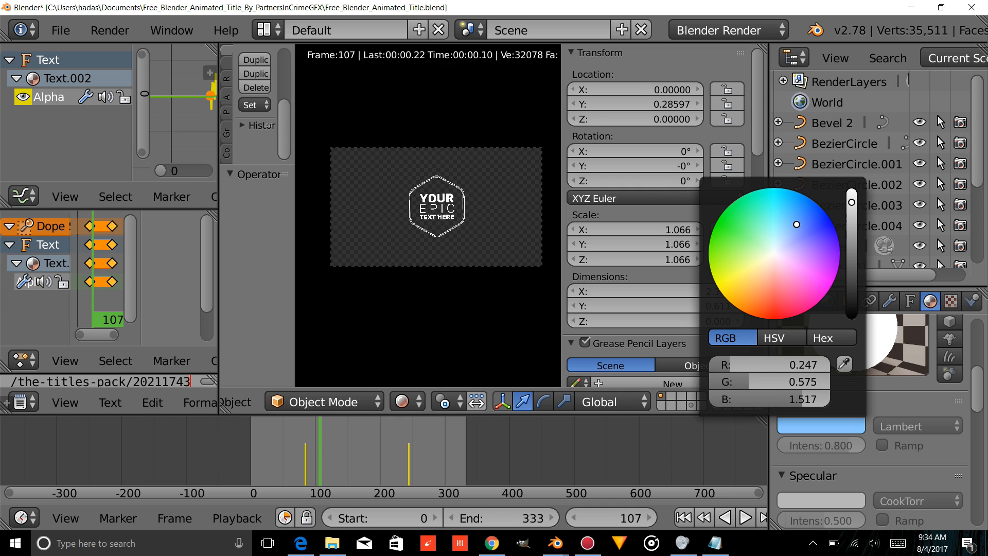
pyautogui.click(766, 263)
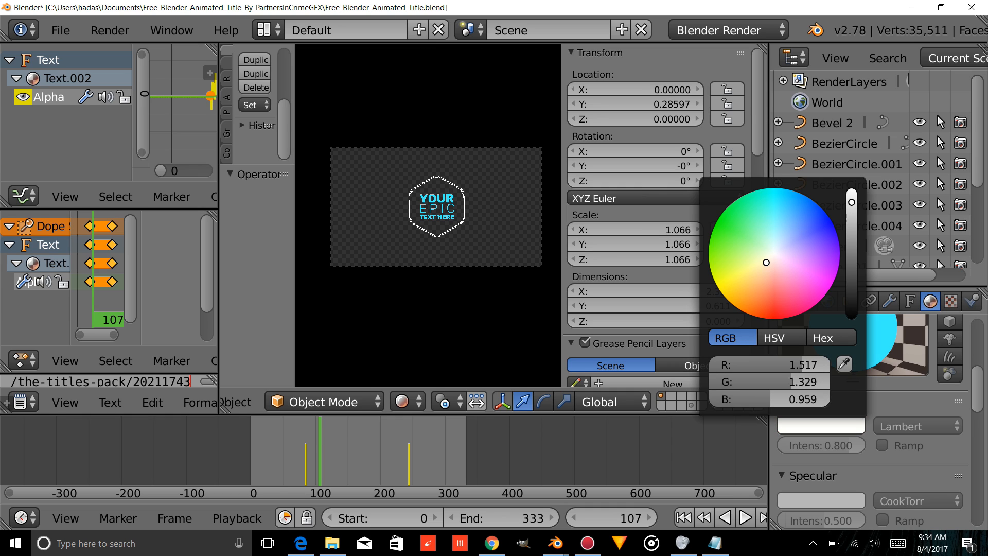
pyautogui.click(771, 283)
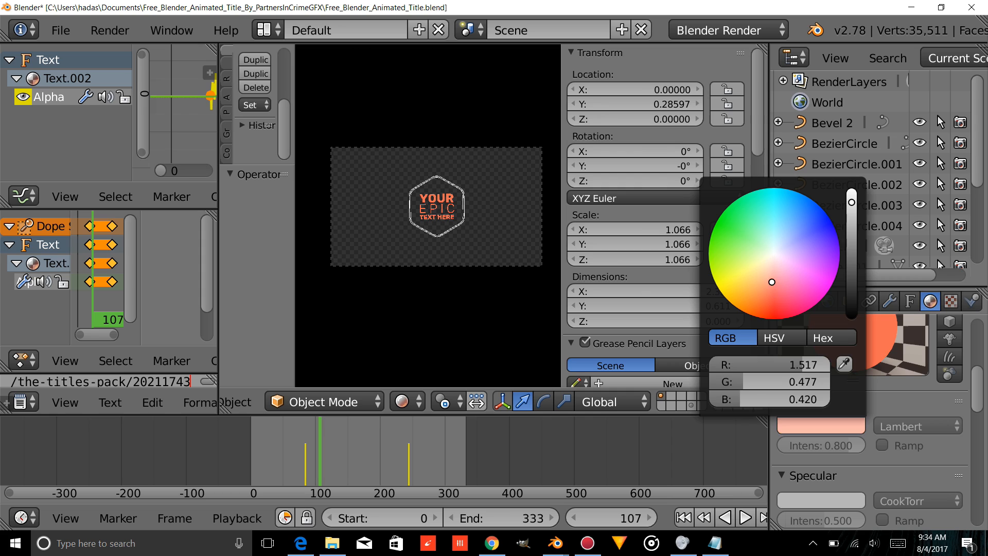
pyautogui.click(776, 199)
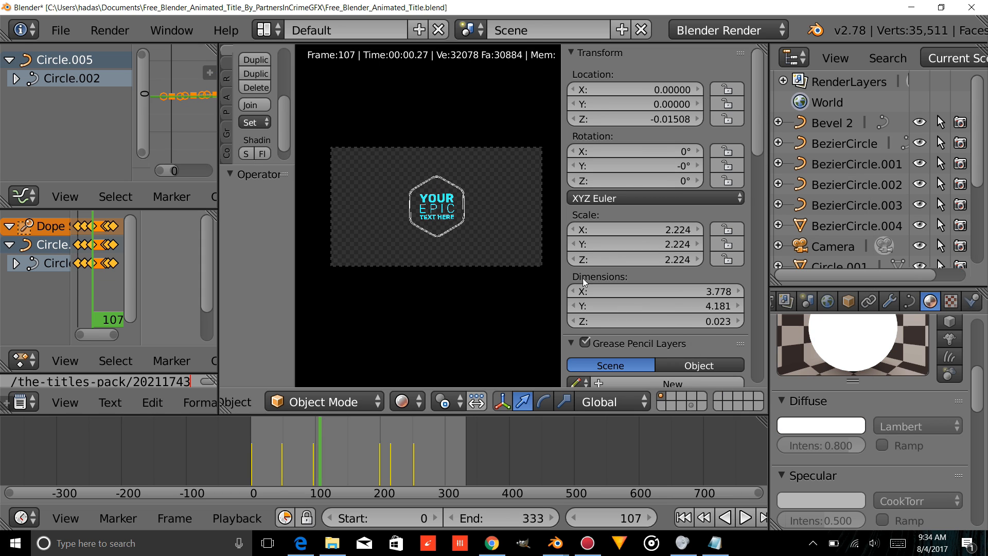
# Set the hexagon ring's diffuse colour to blue.
pyautogui.click(821, 425)
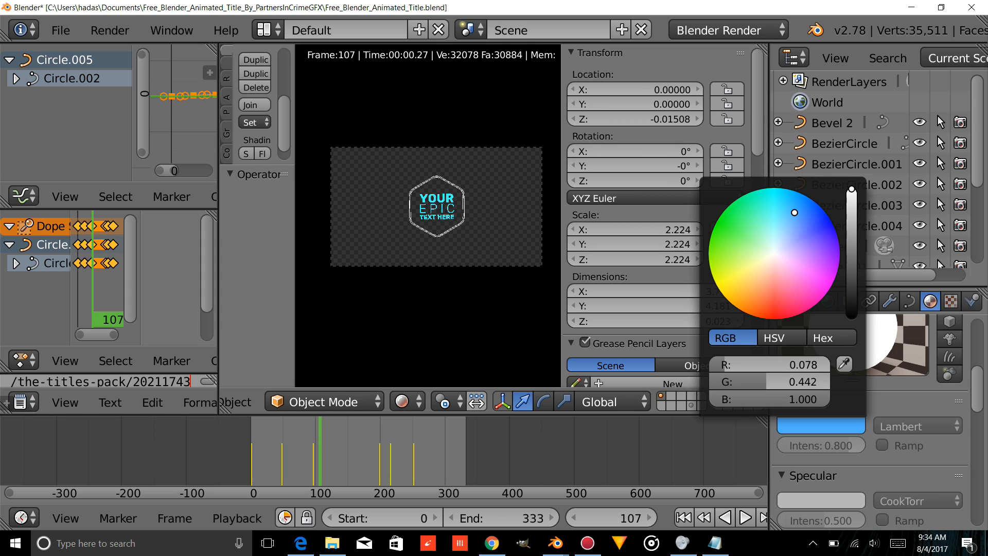
pyautogui.click(424, 251)
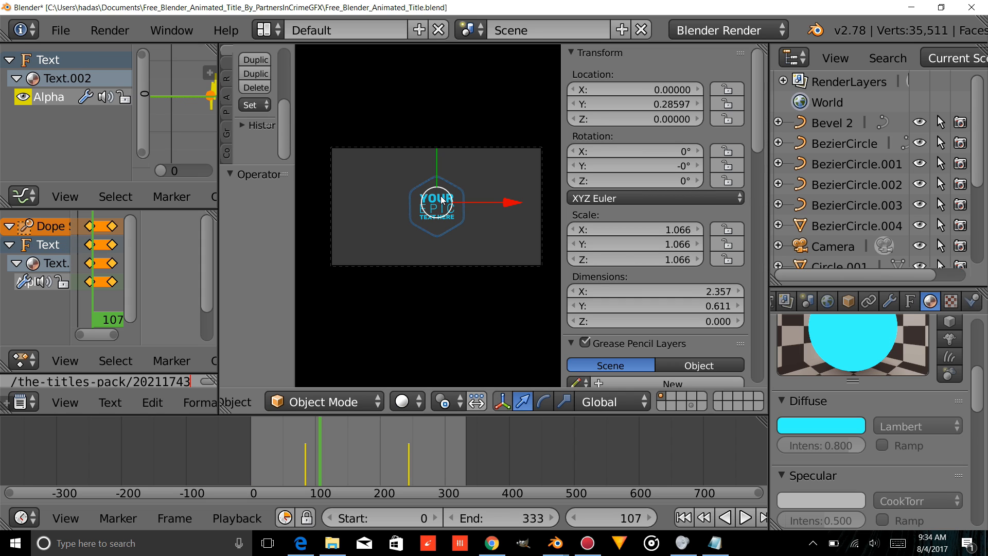
# Retype the YOUR word as GET and the TEXT HERE line as NOW.
pyautogui.click(324, 402)
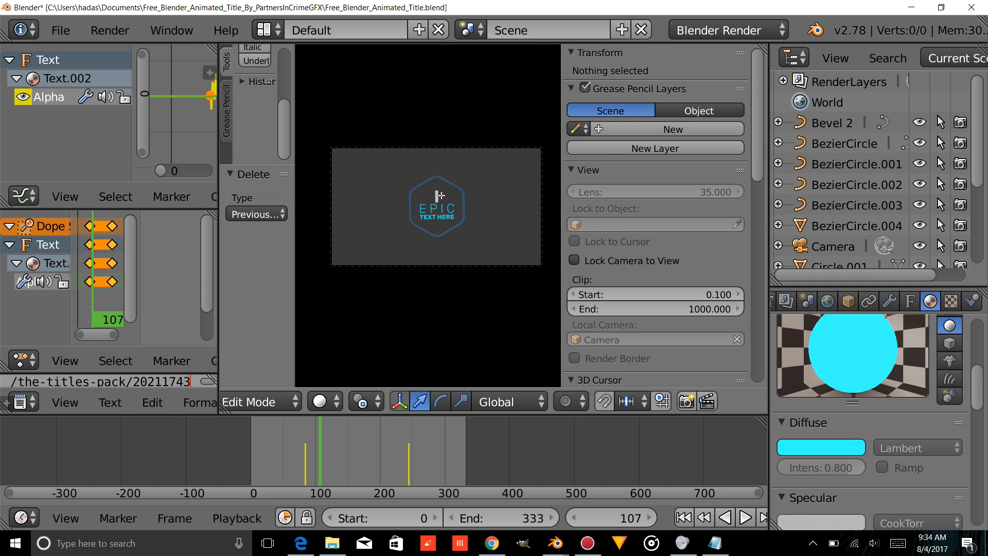
pyautogui.write('GE')
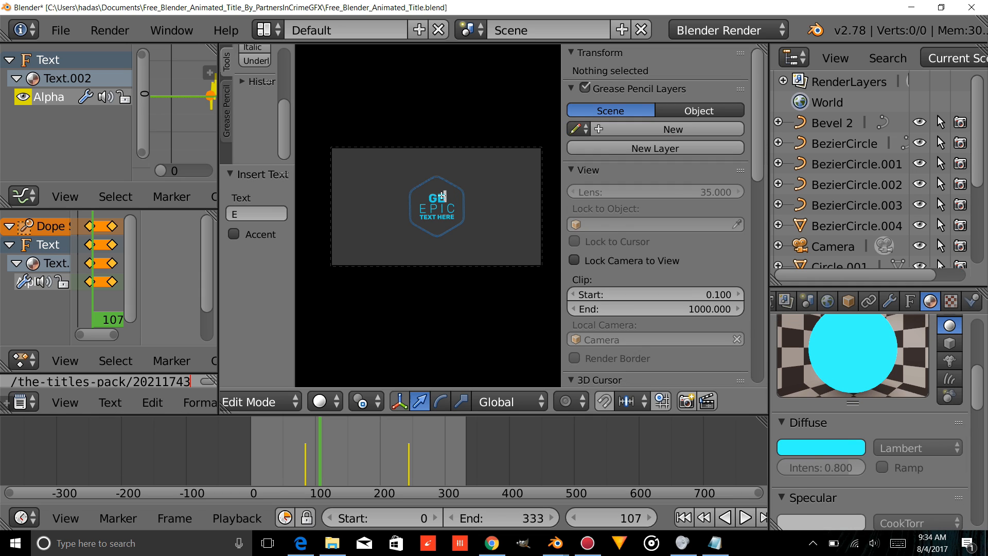
pyautogui.click(248, 402)
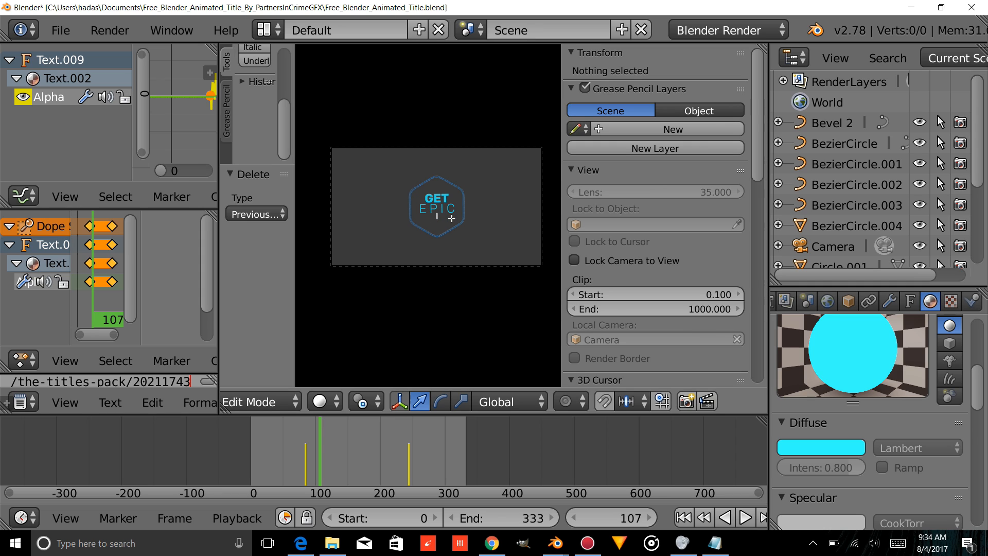
pyautogui.write('W')
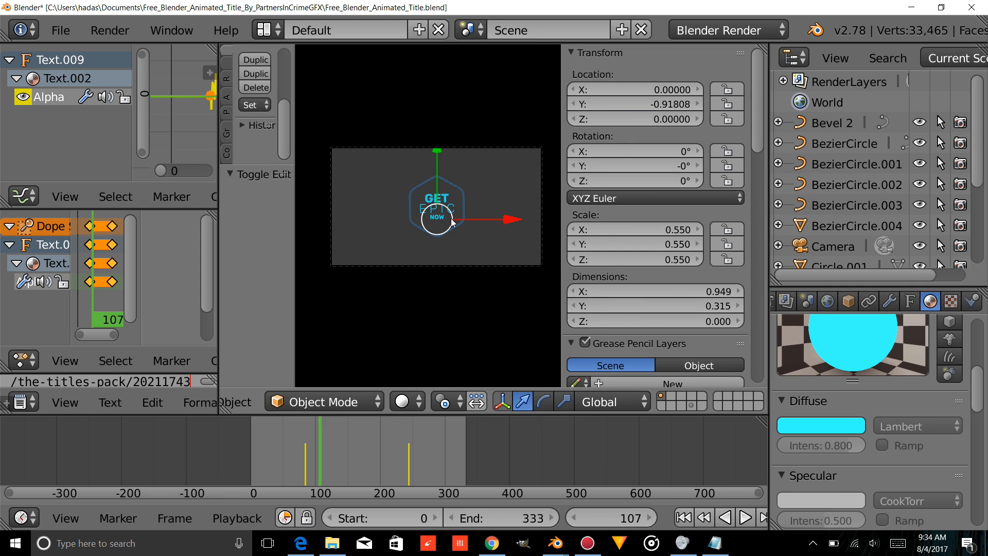
pyautogui.moveTo(492, 121)
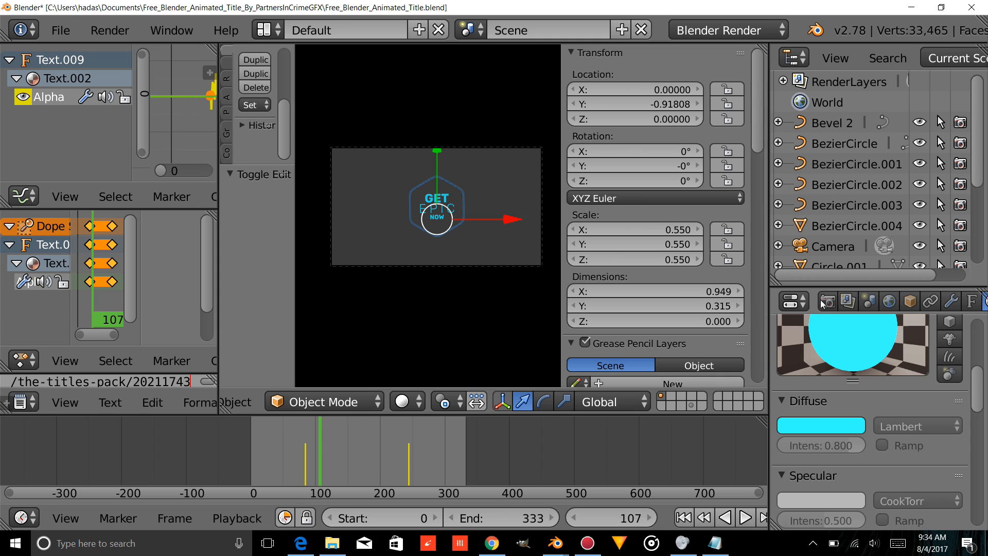
# Point the render output to Rendered_Title as Free_Blender_Animated_Title and go to render it.
pyautogui.click(828, 302)
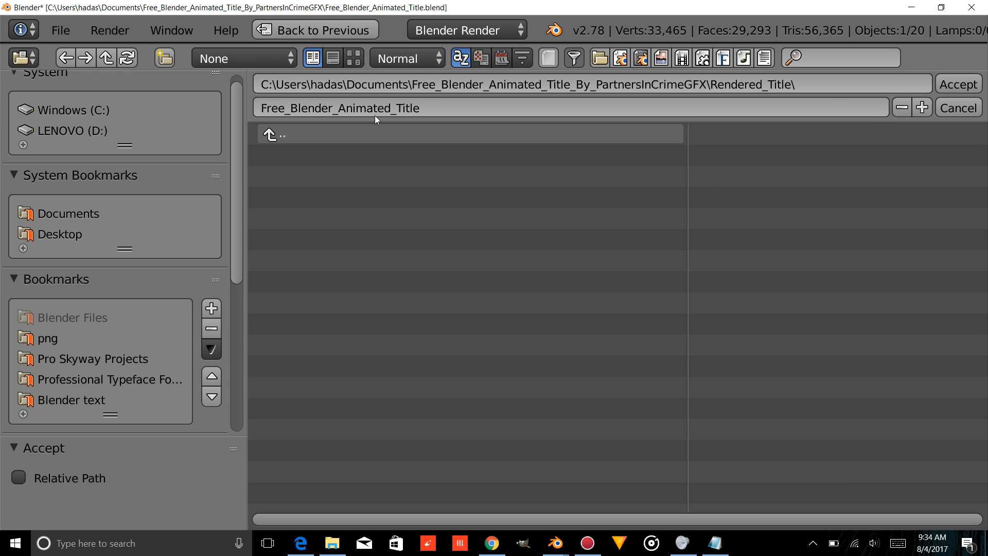
pyautogui.moveTo(389, 118)
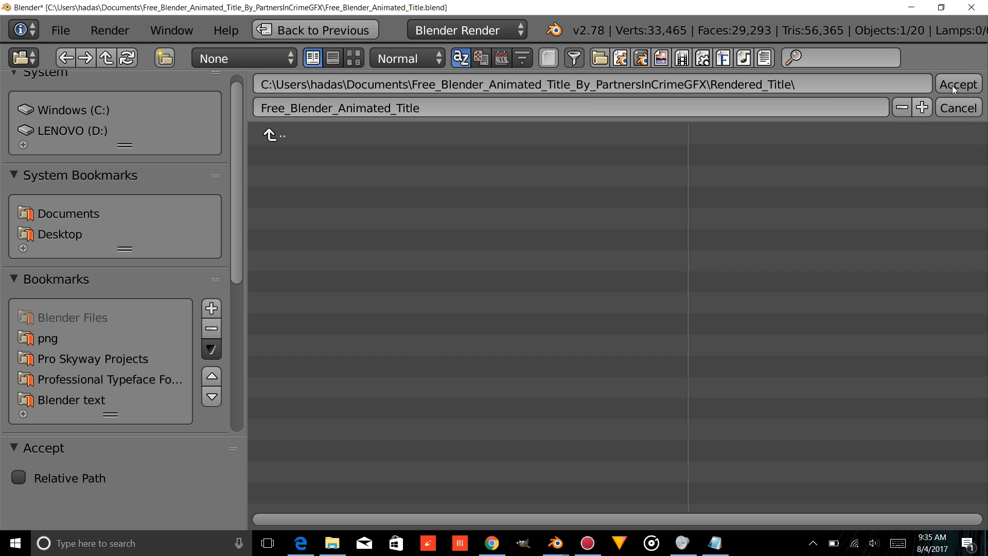
pyautogui.click(956, 84)
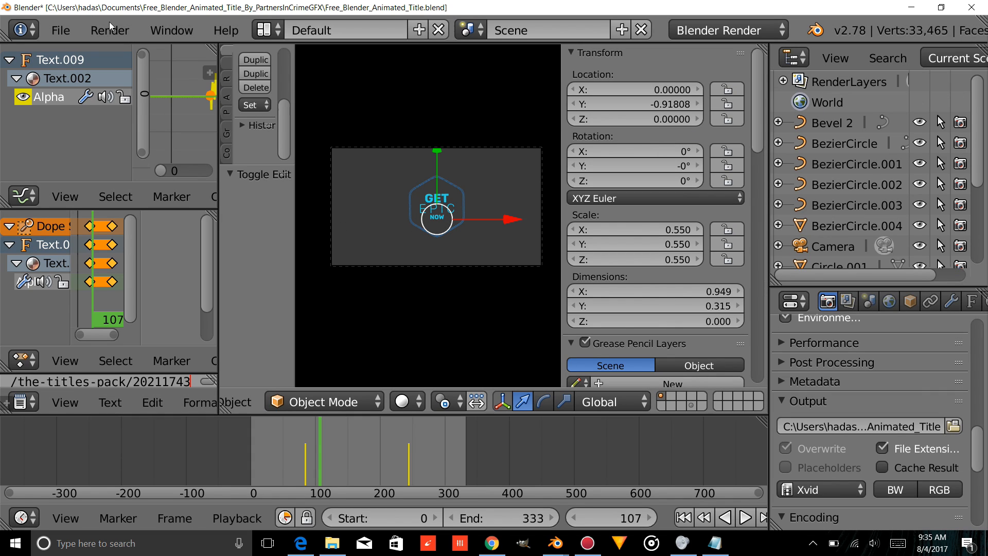
pyautogui.click(110, 30)
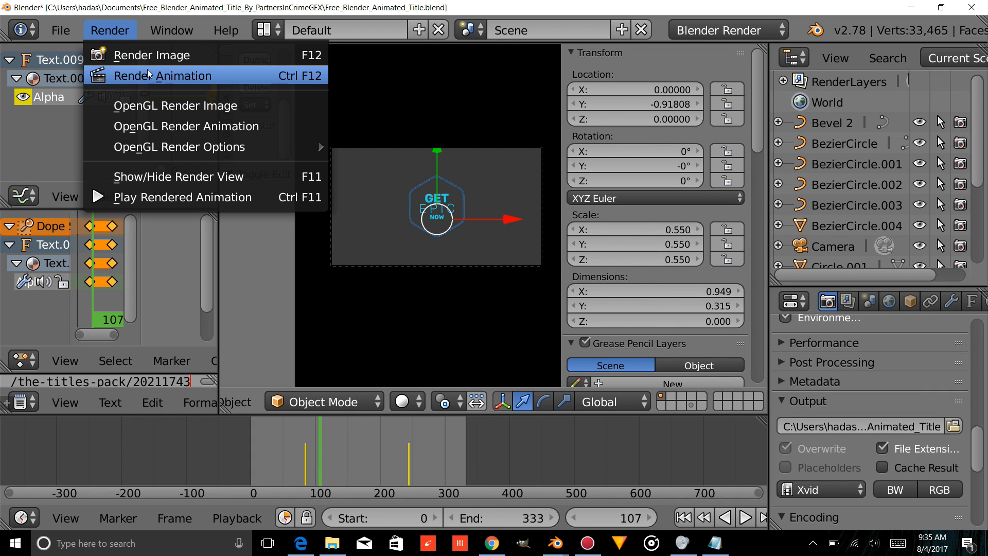
pyautogui.moveTo(151, 55)
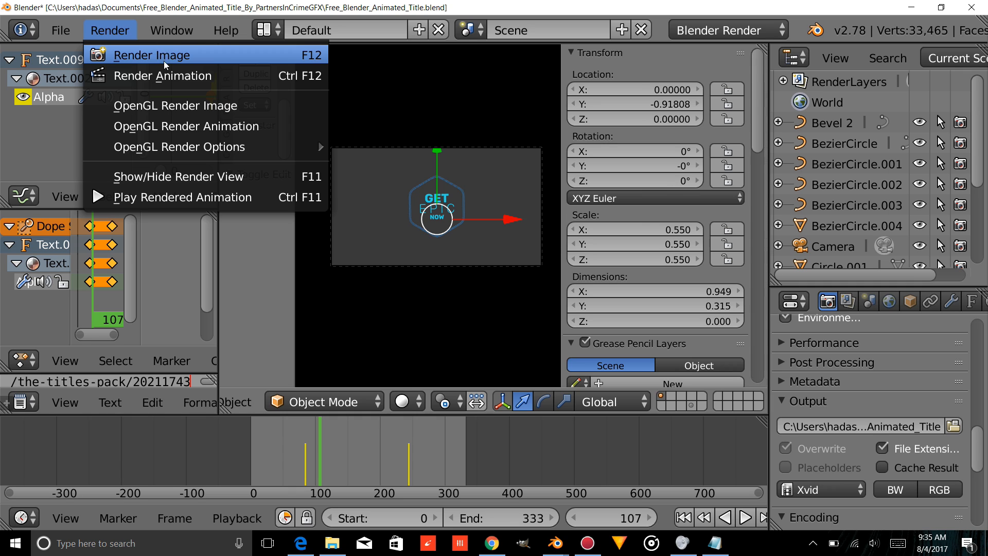
# Open Video_ Render_free_title.blend from the project files folder.
pyautogui.click(332, 542)
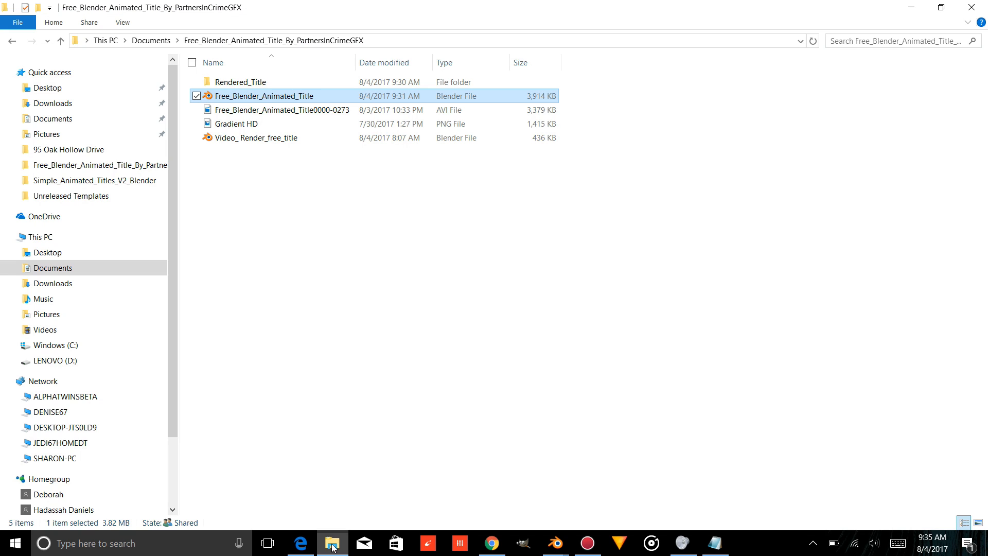
pyautogui.rightClick(255, 137)
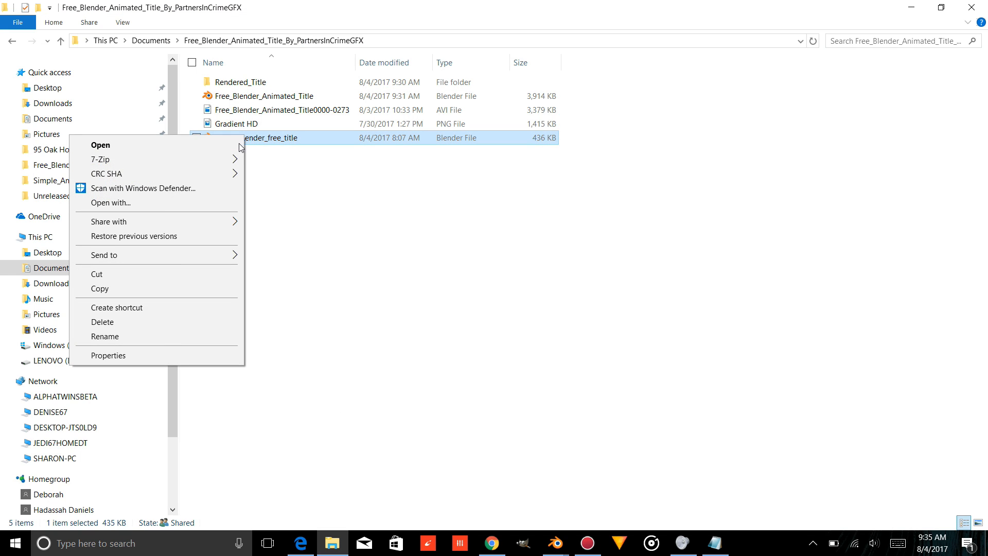
pyautogui.click(100, 144)
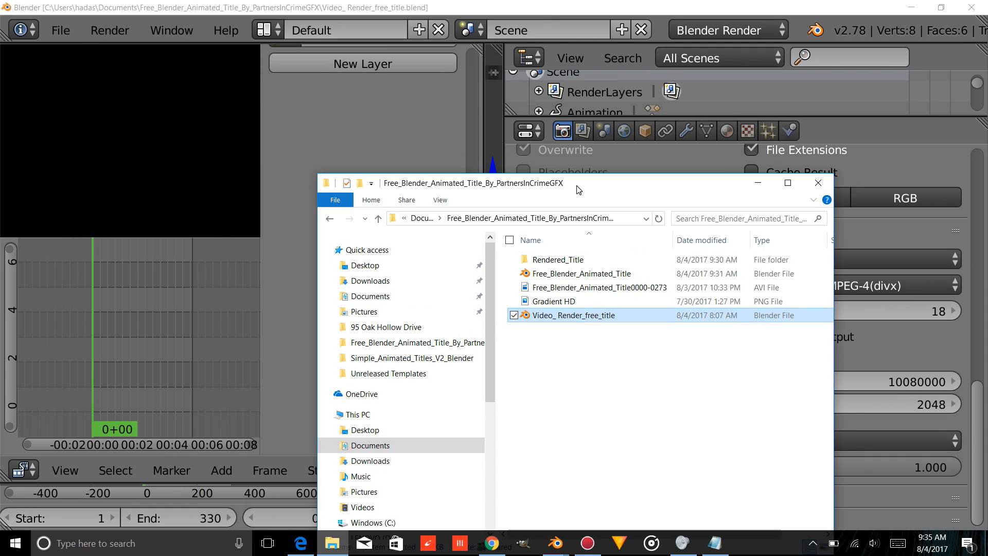
# Place the title AVI above the Gradient HD.png strip and extend the gradient along the timeline.
pyautogui.click(599, 288)
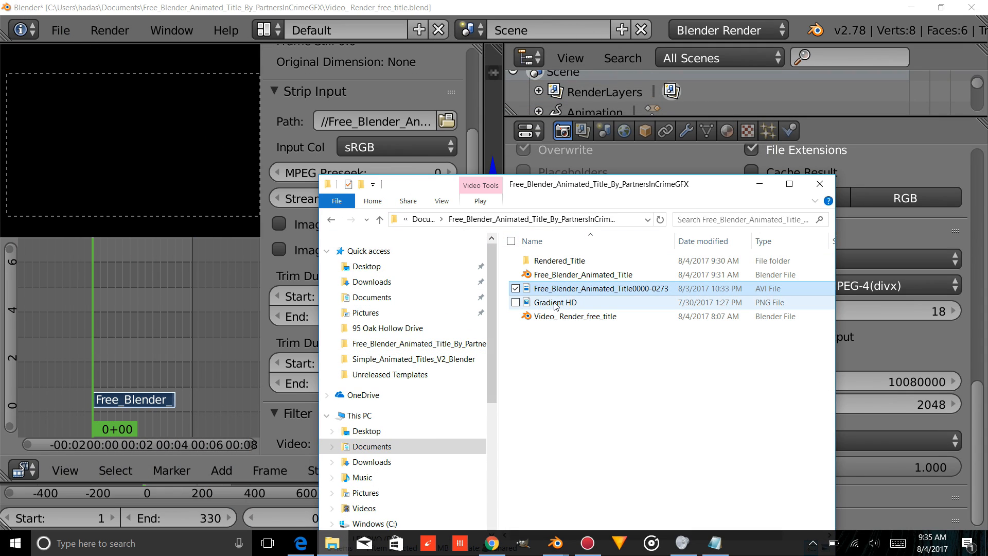
pyautogui.click(555, 302)
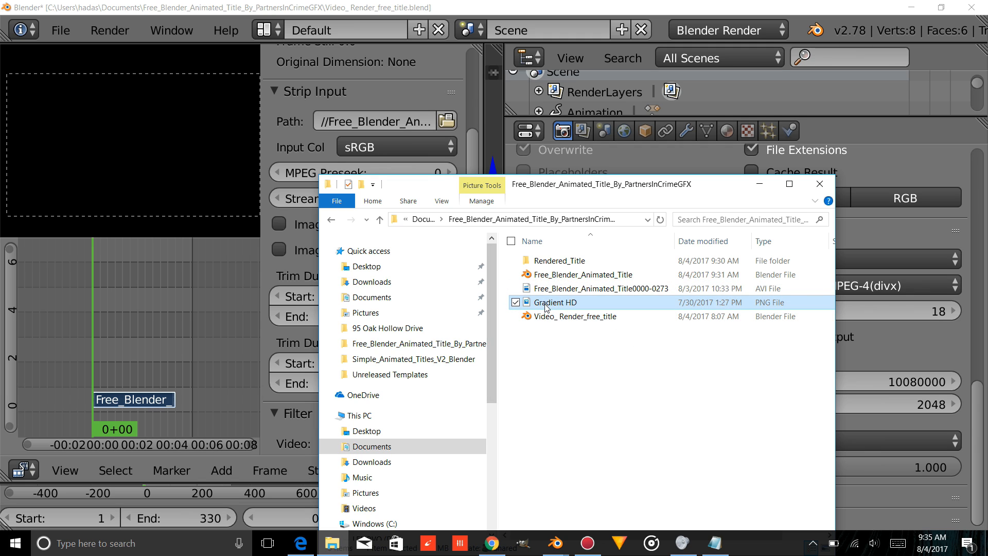
pyautogui.moveTo(103, 352)
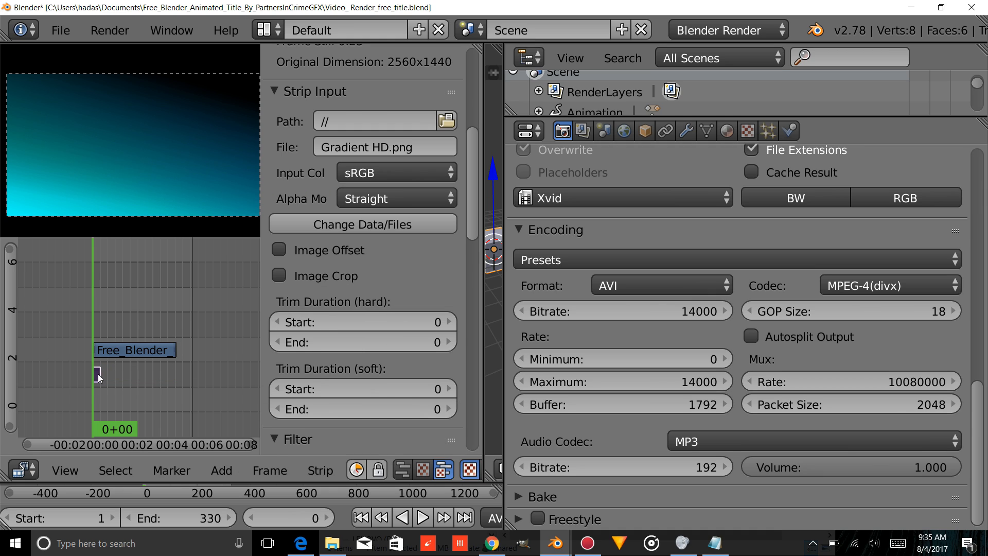
pyautogui.moveTo(106, 390)
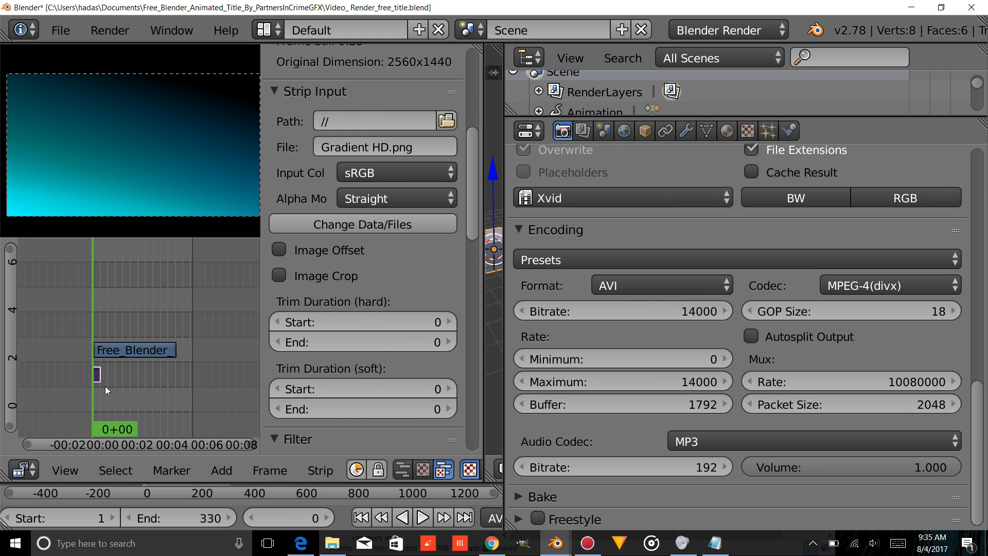
pyautogui.moveTo(98, 374); pyautogui.dragTo(79, 374)
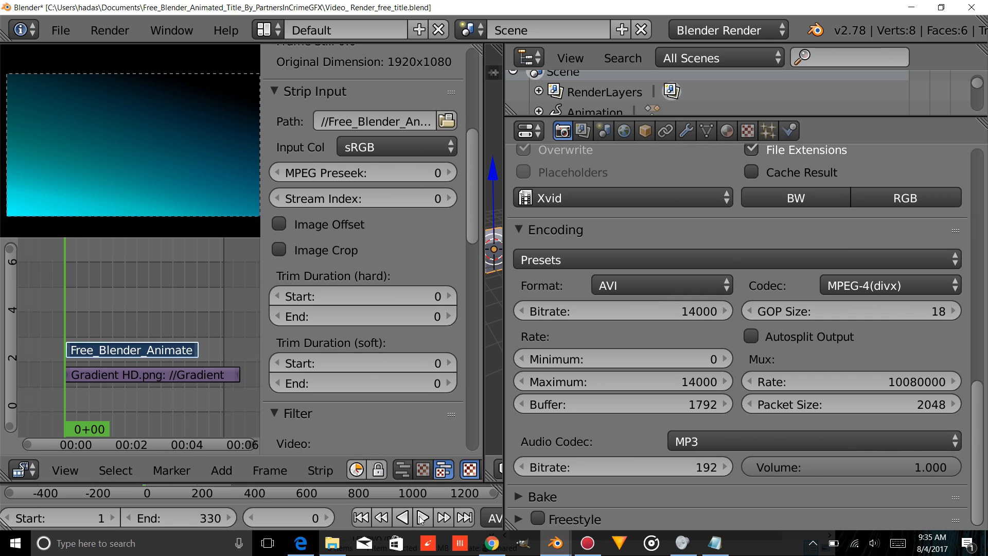
# Preview the sequence, then add a Transform effect strip on the title.
pyautogui.click(421, 517)
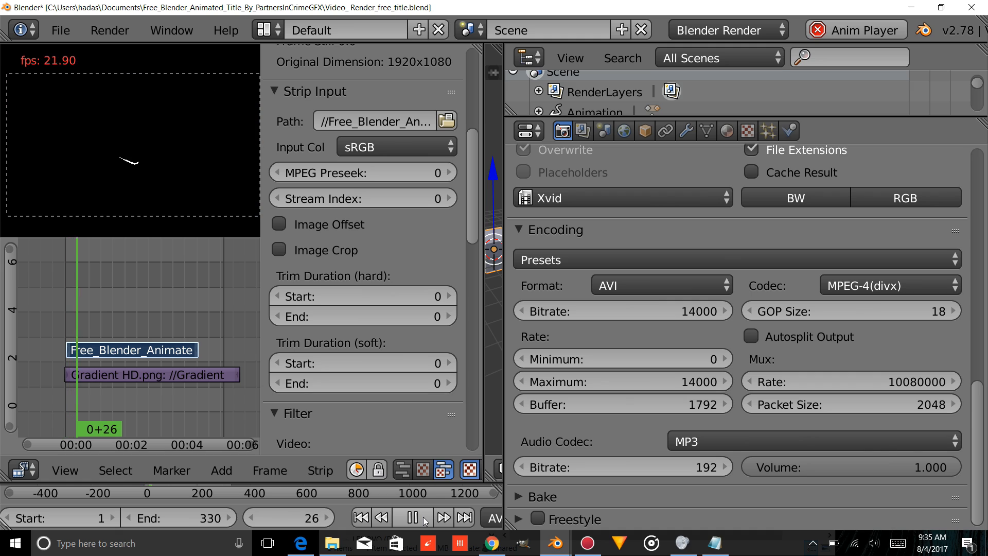
pyautogui.click(221, 471)
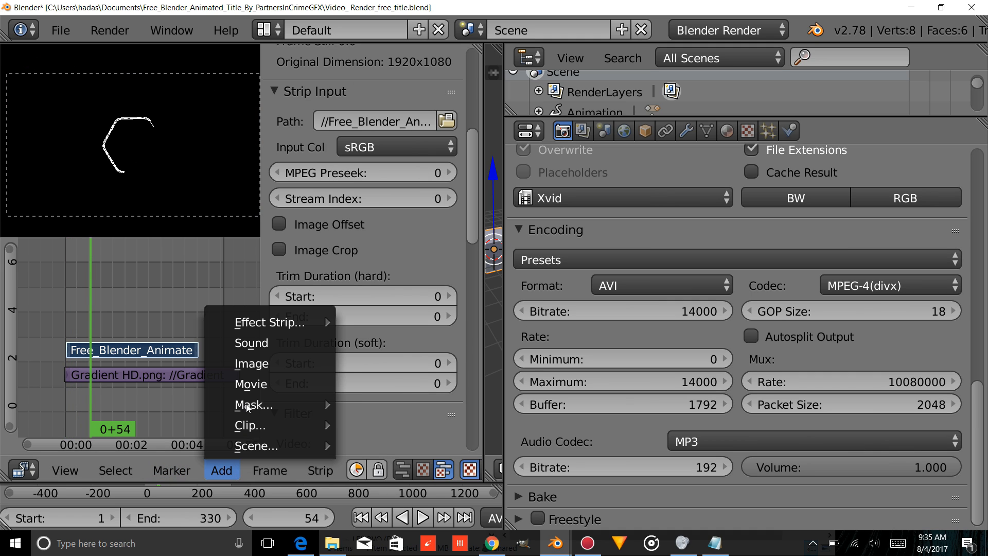
pyautogui.click(270, 322)
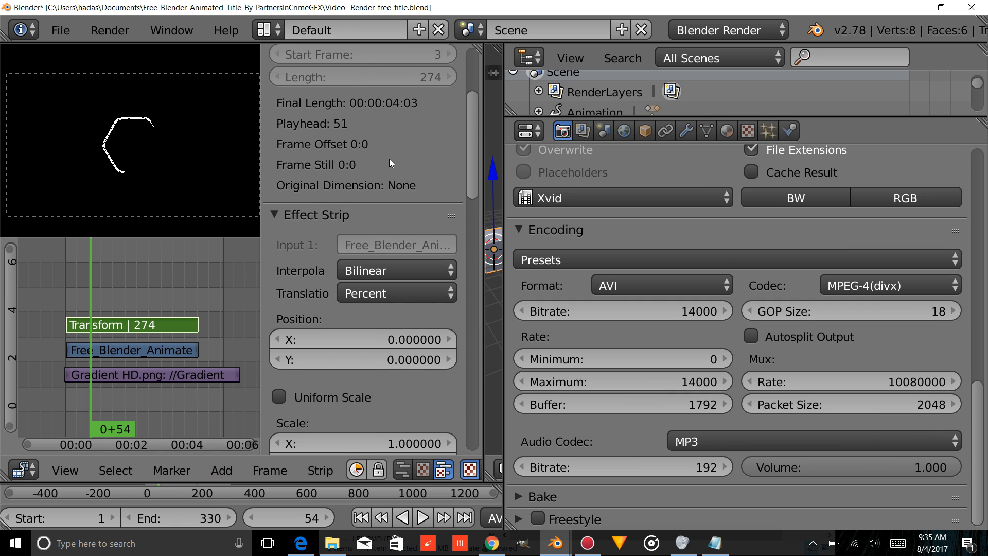
# Set the Transform strip's blend mode to Add and go to render the result.
pyautogui.click(393, 124)
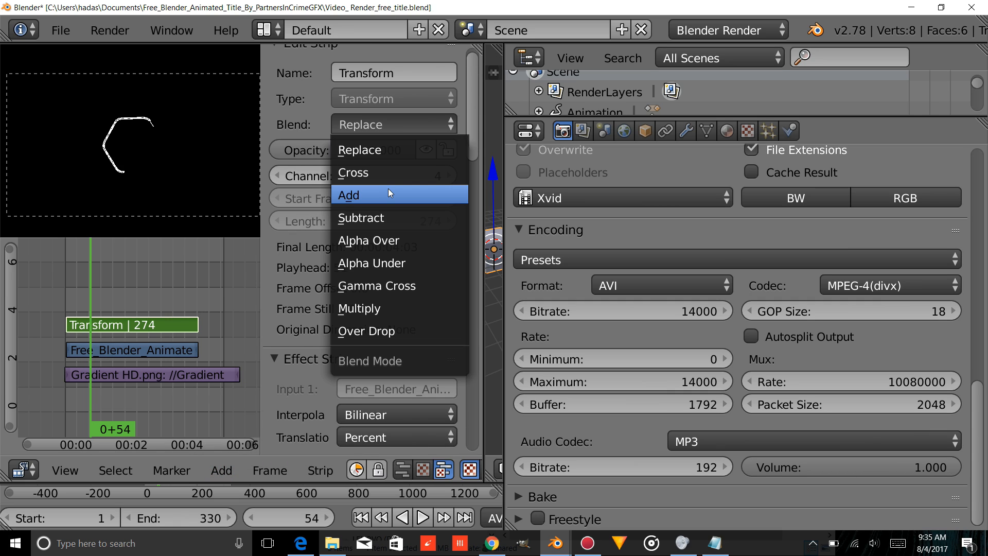
pyautogui.click(349, 194)
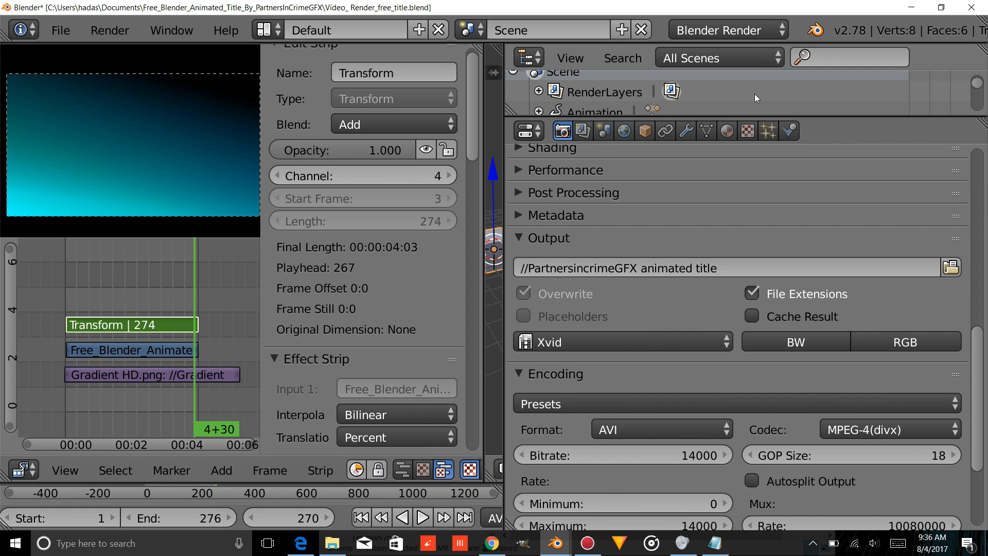
pyautogui.click(109, 29)
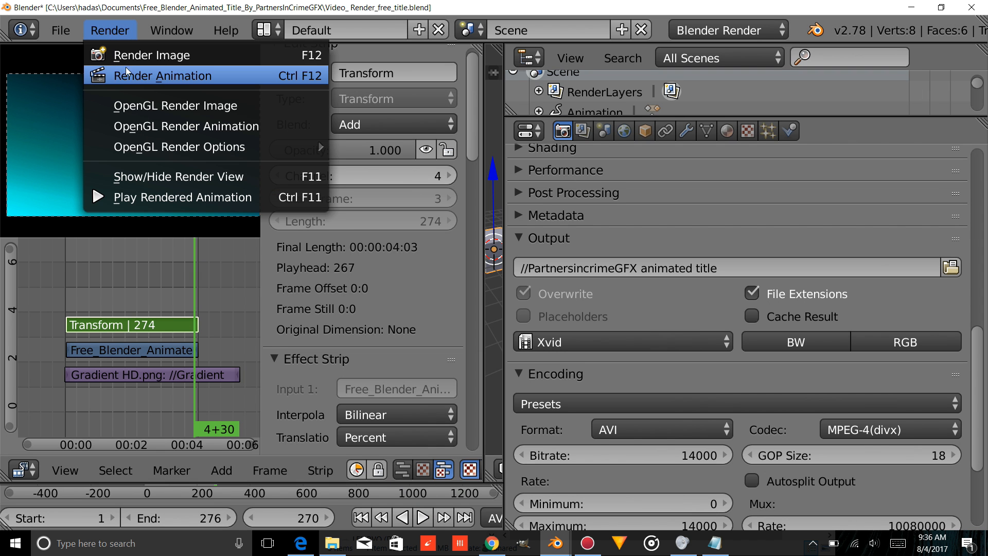